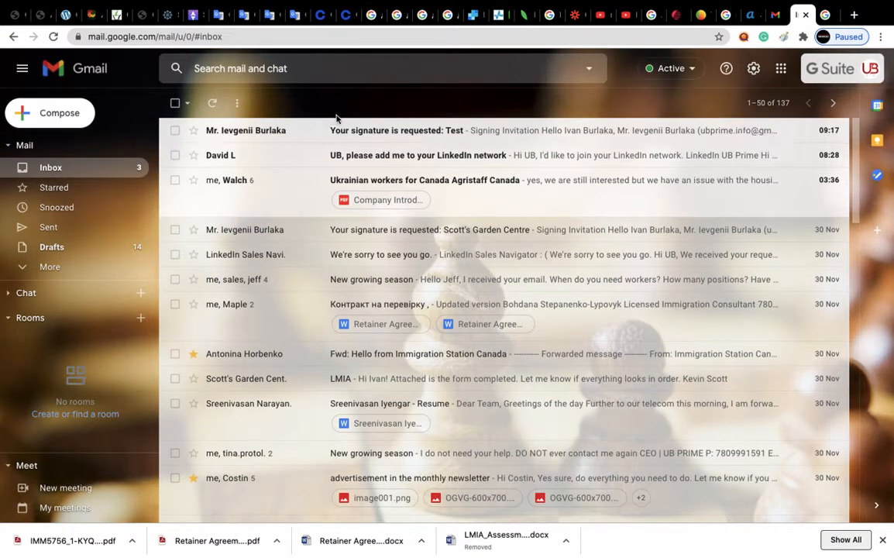
mouse_move(446, 118)
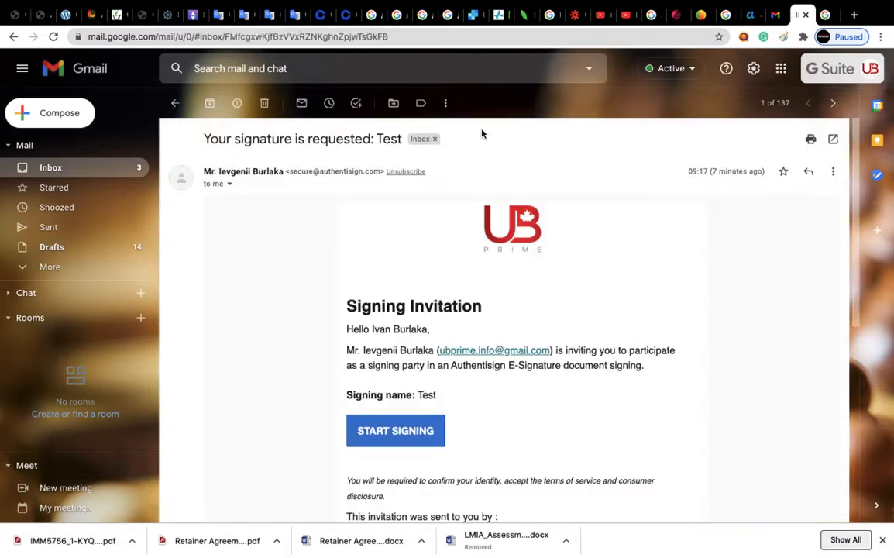
Scroll the signing invitation email down to the START SIGNING button
scroll("down", 3)
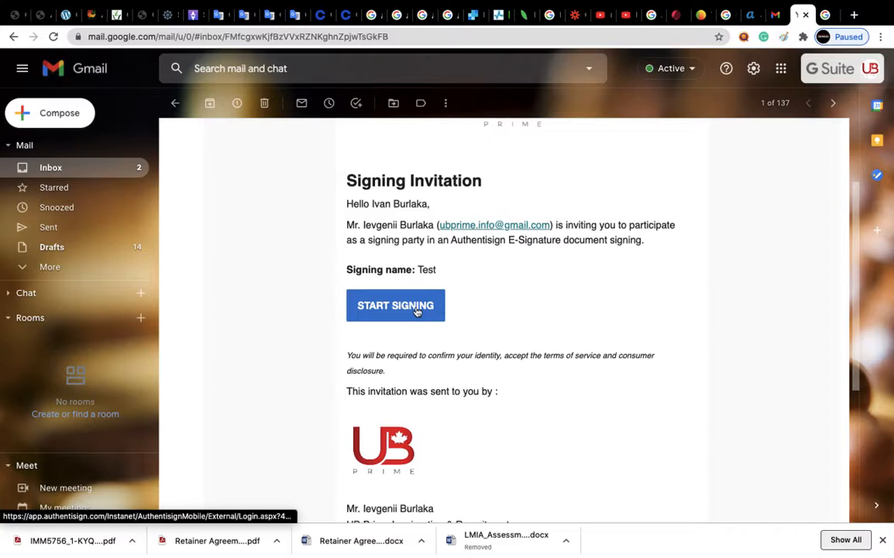
Start the signing session, view the signature font styles and close them without changing
left_click(395, 304)
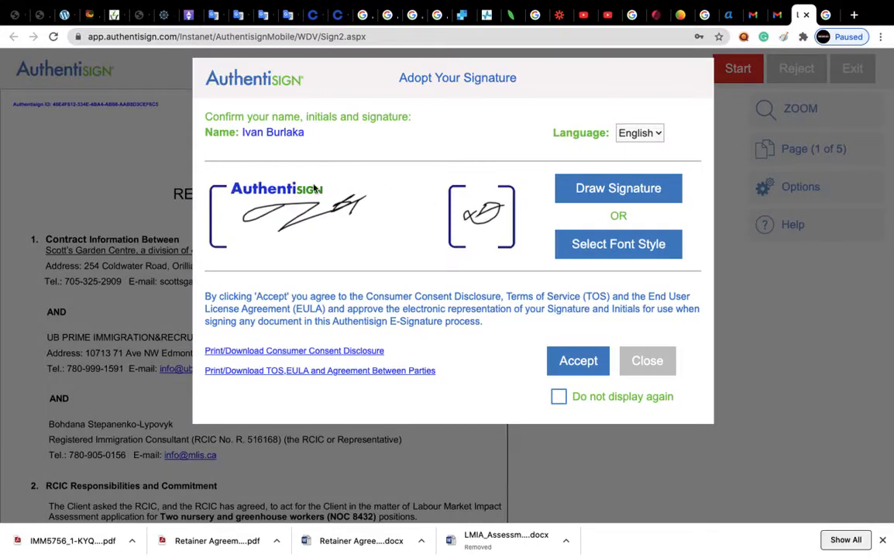
mouse_move(425, 213)
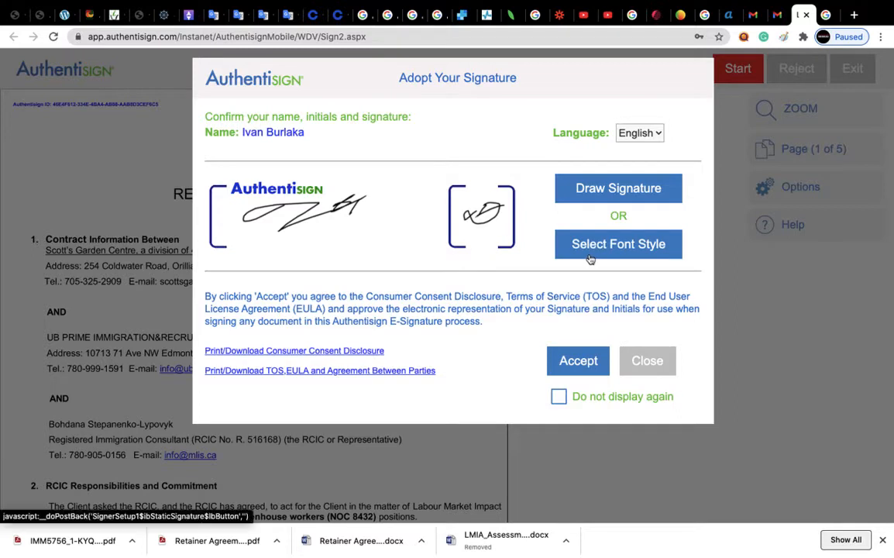
mouse_move(619, 251)
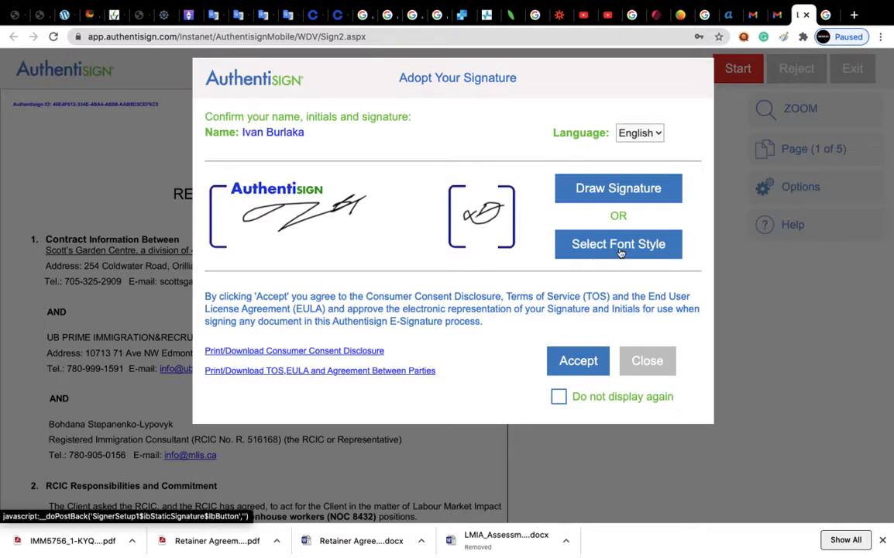
left_click(616, 243)
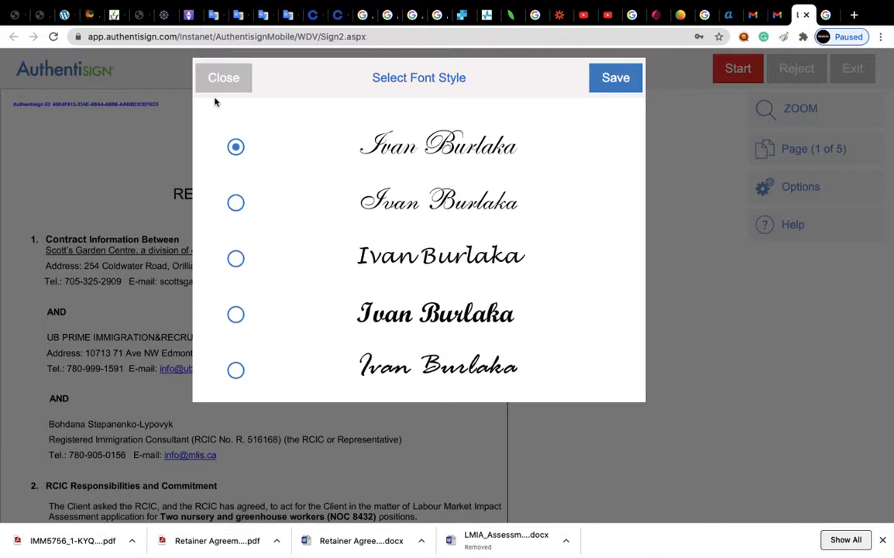
left_click(223, 77)
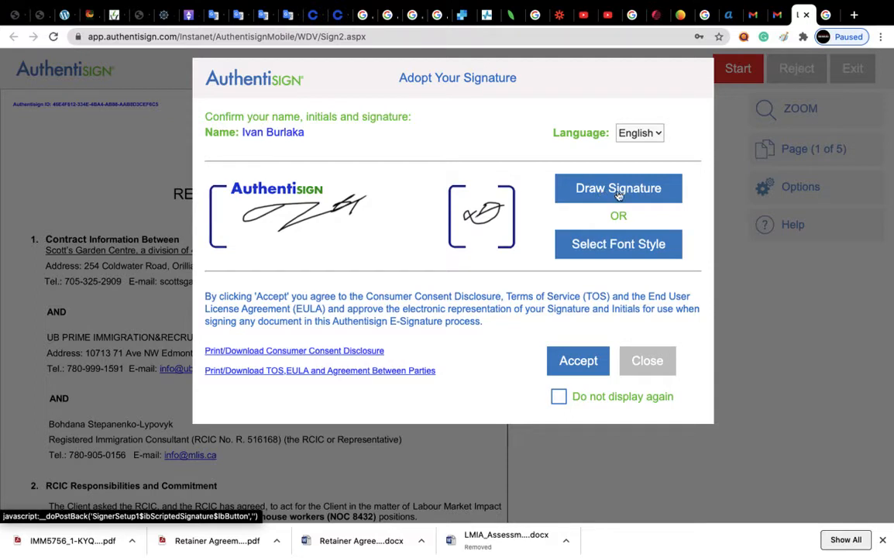
Hand-draw the signature and initials and adopt them in place of the scripted defaults
left_click(616, 188)
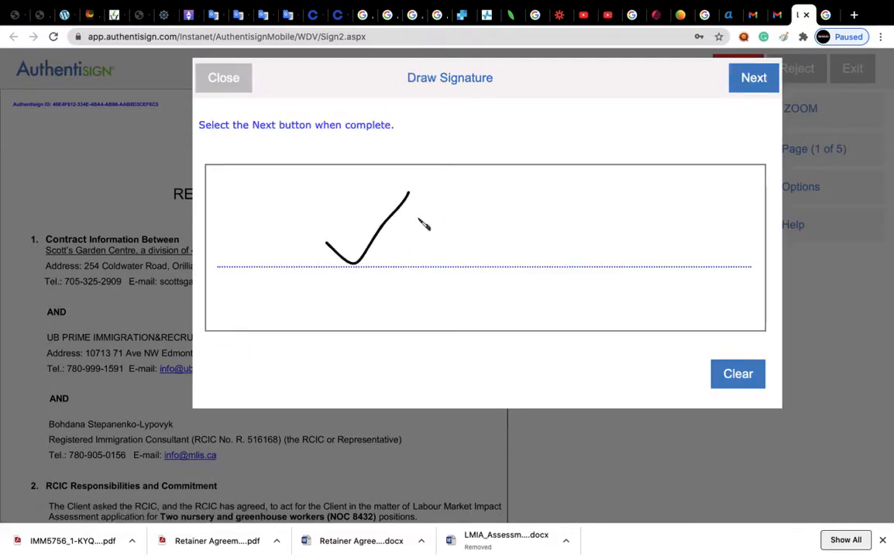
left_click_drag(410, 198, 462, 282)
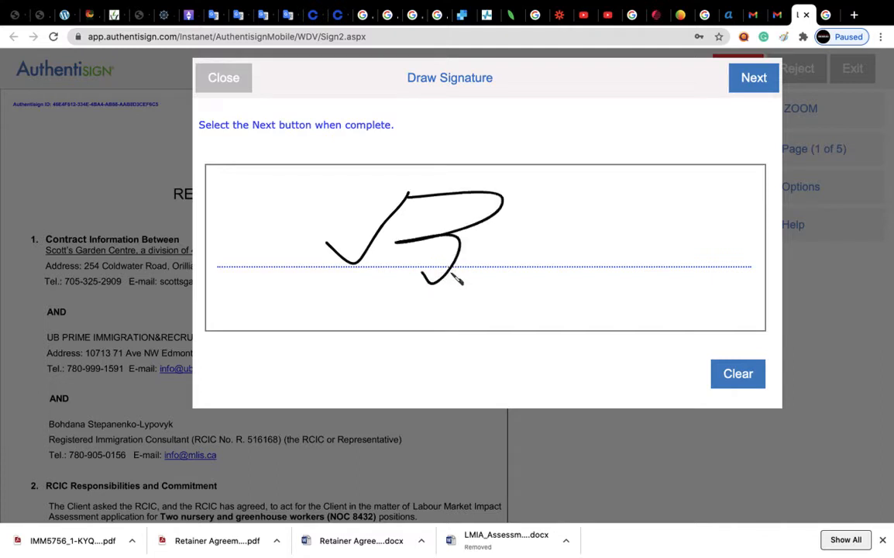
left_click_drag(453, 277, 620, 174)
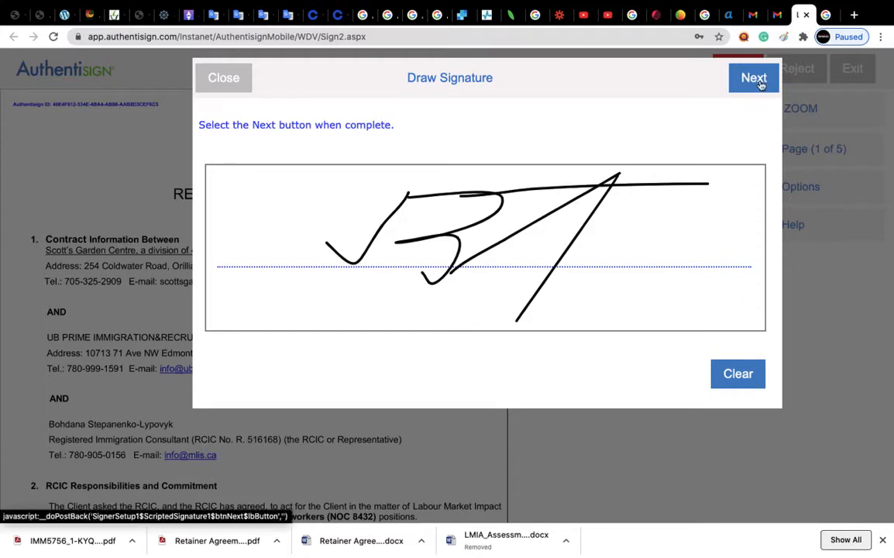
left_click(753, 78)
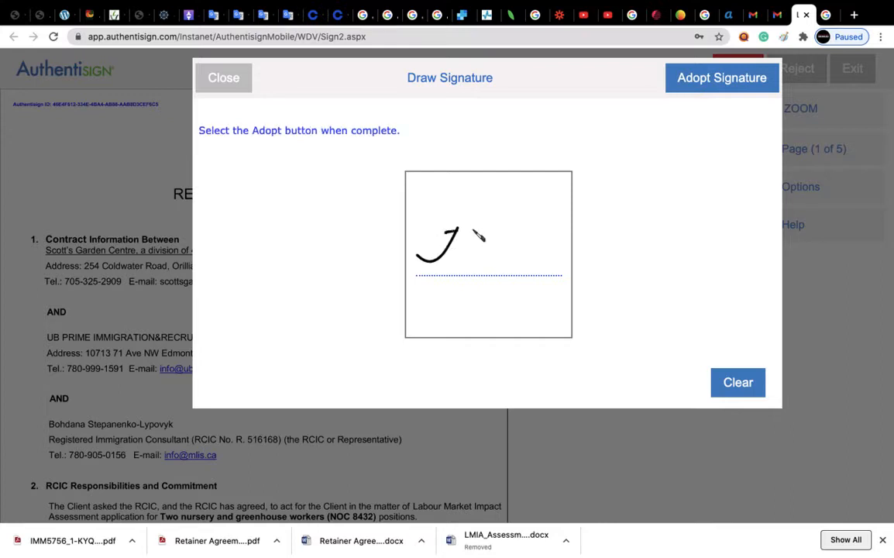
left_click_drag(480, 233, 542, 186)
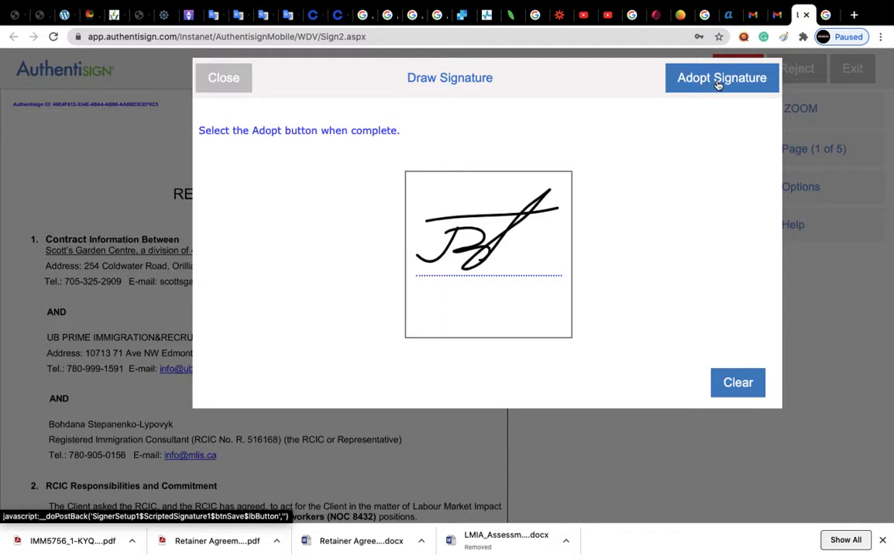
left_click(722, 78)
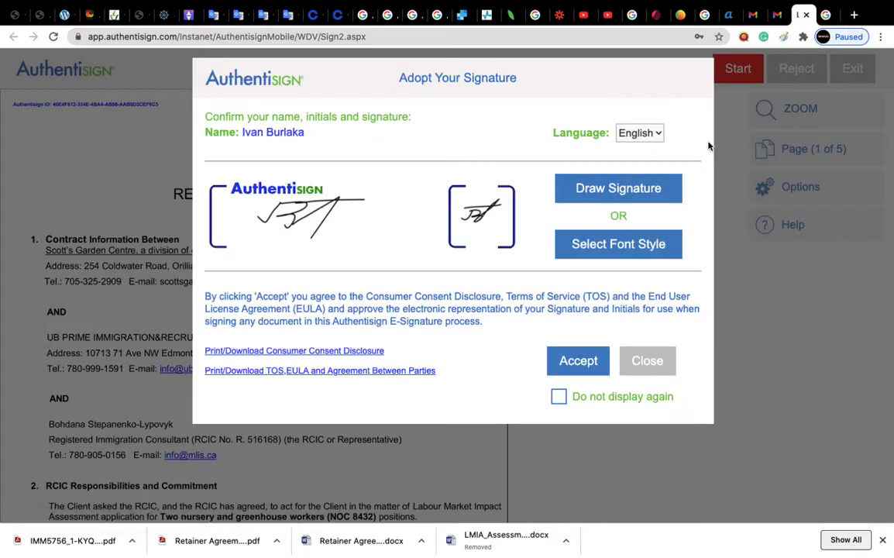
mouse_move(578, 360)
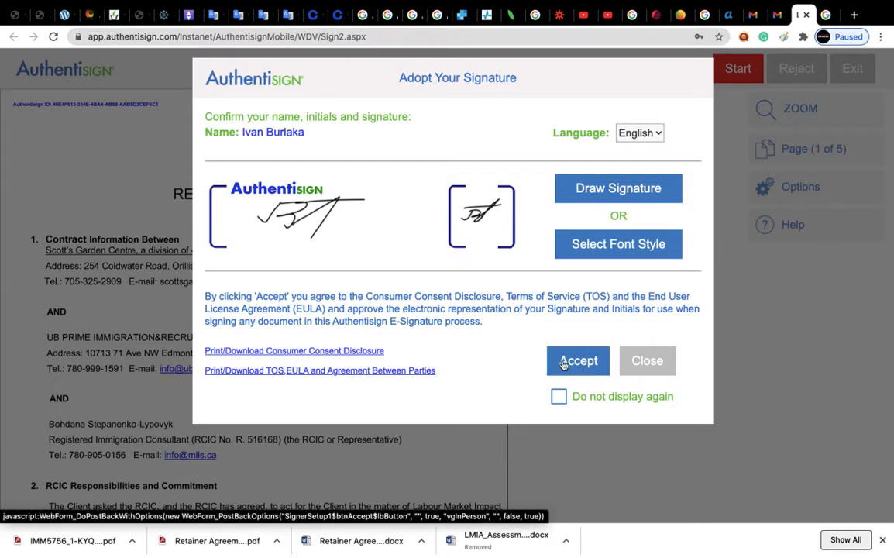
Accept the consent terms and sign the UB PRIME Signature line, reaching 100% mandatory fields
left_click(576, 359)
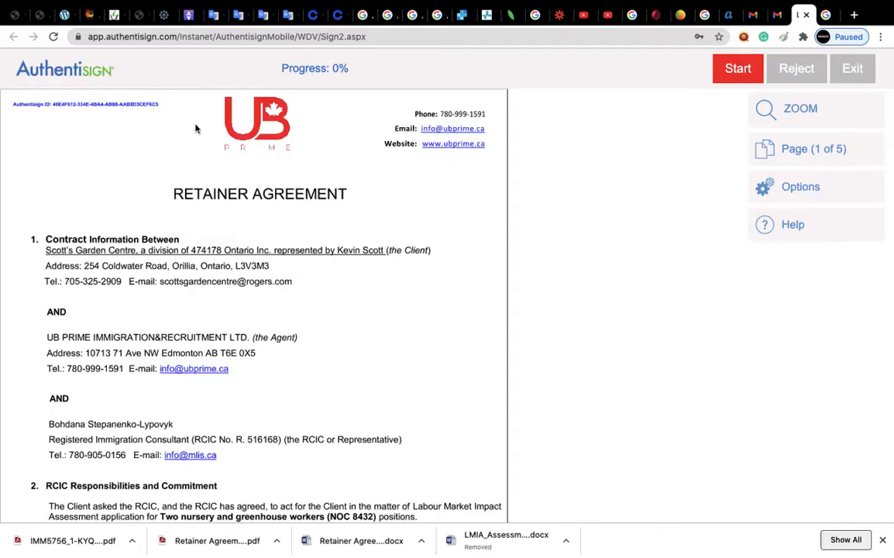
scroll("down", 3)
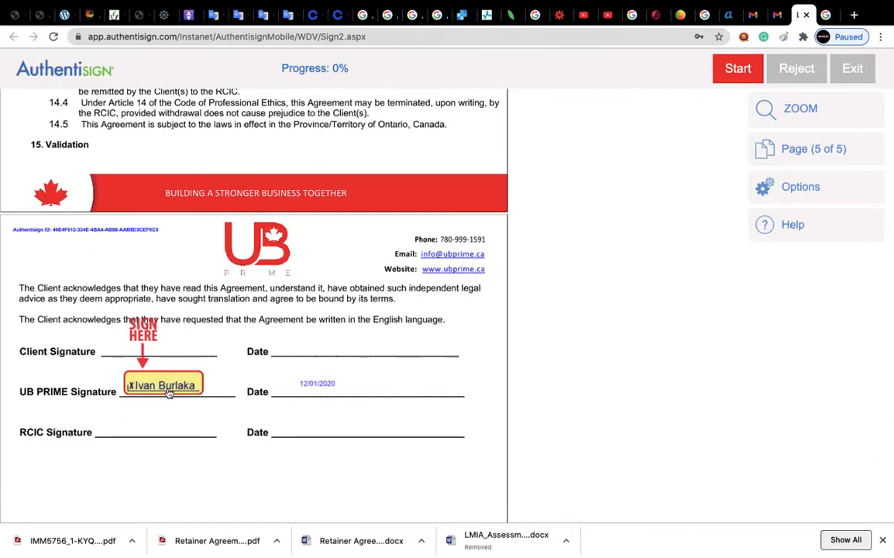
scroll("up", 3)
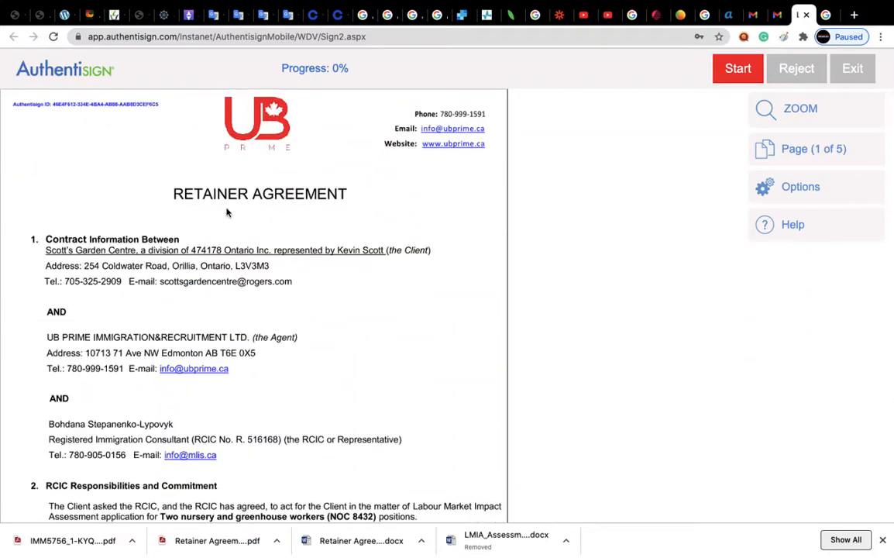
scroll("down", 3)
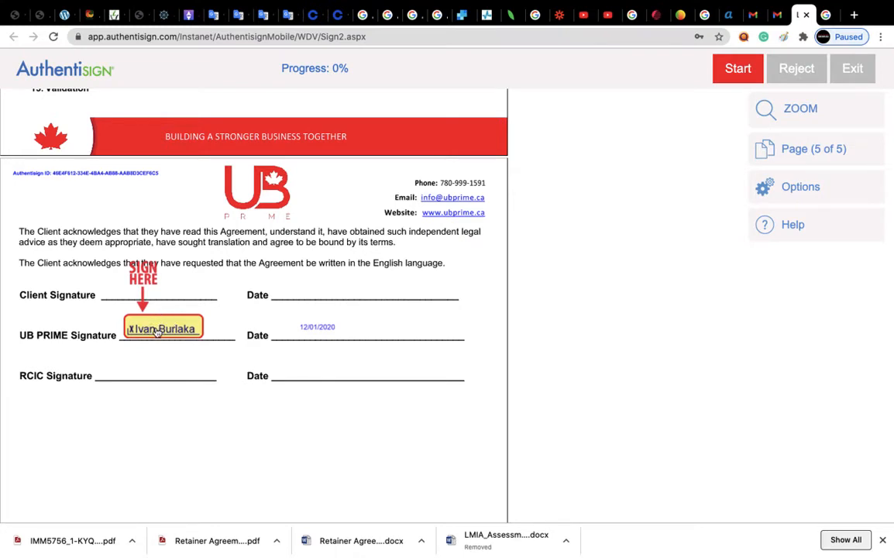
left_click(161, 329)
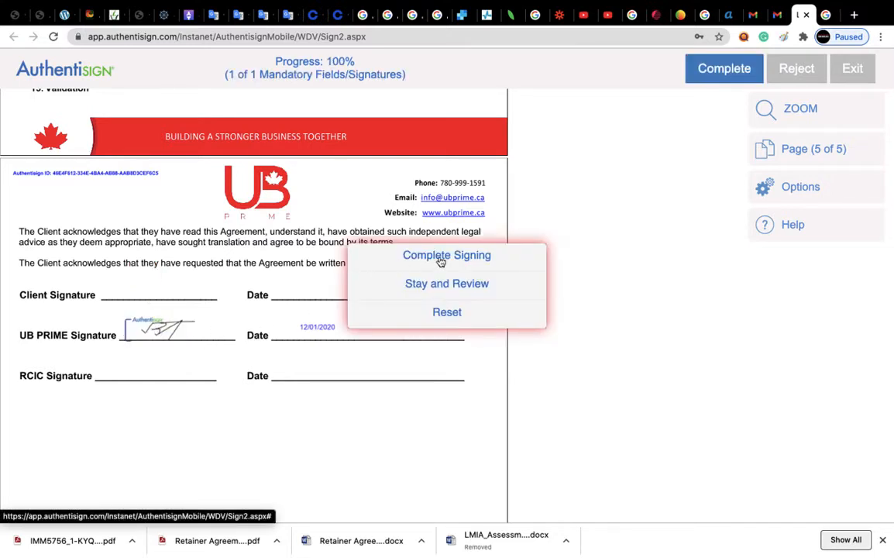
Complete the signing and skip the dashboard password with No Thanks
left_click(446, 254)
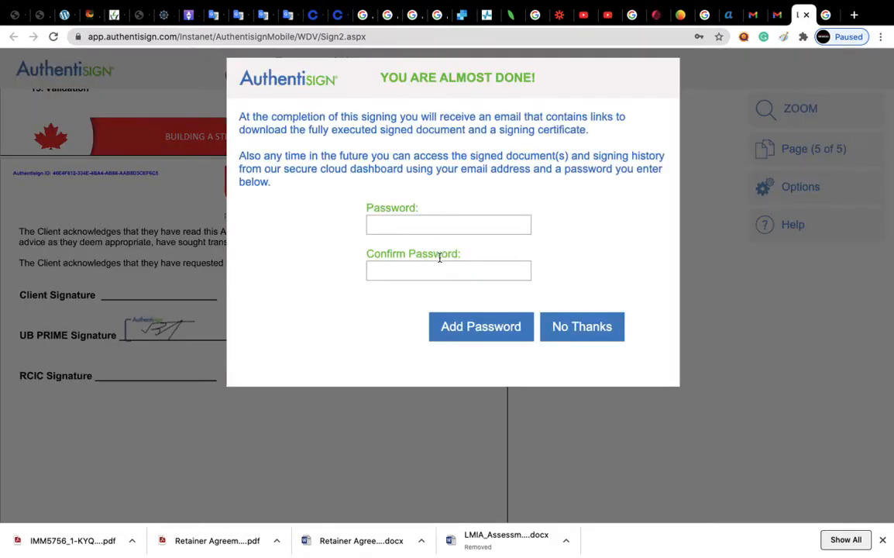
left_click(448, 224)
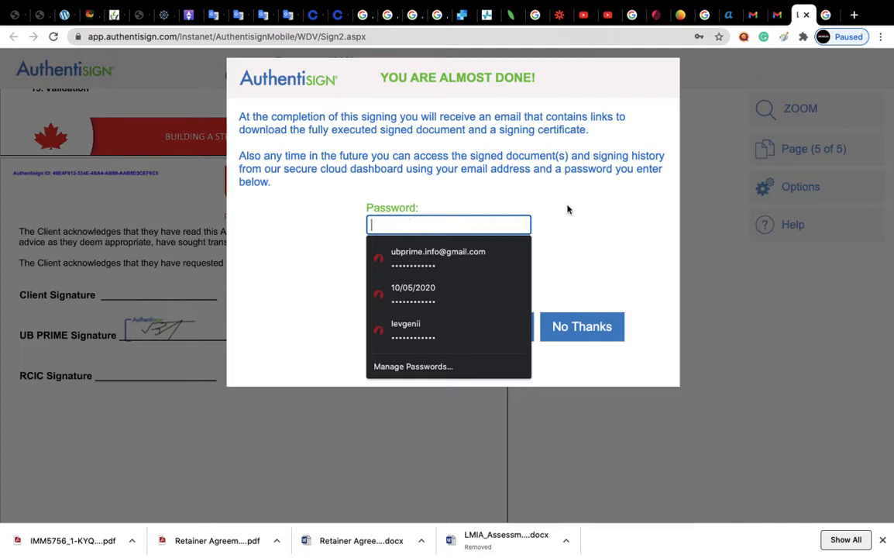
type("•")
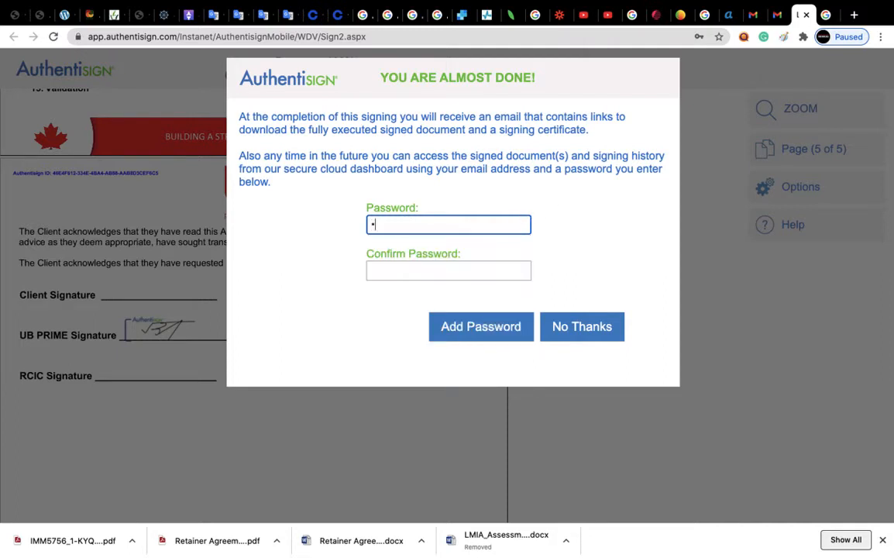
left_click(449, 223)
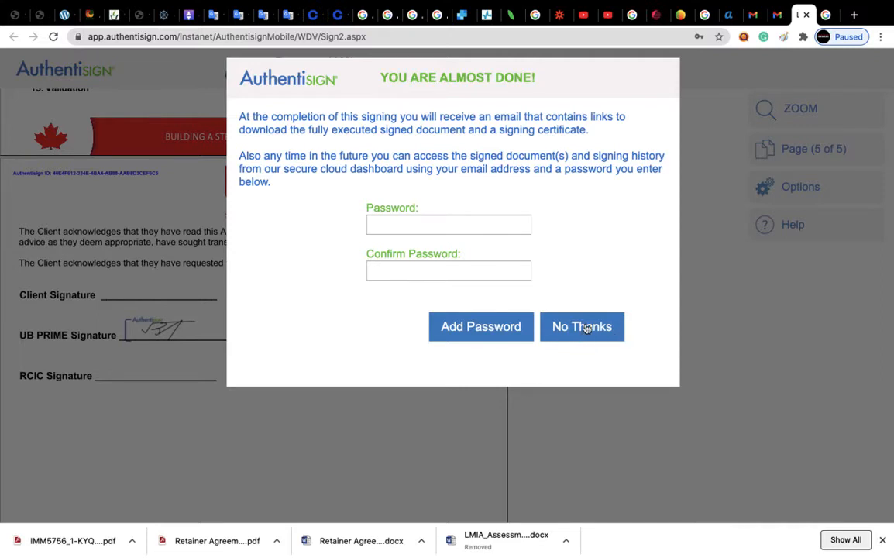
left_click(581, 325)
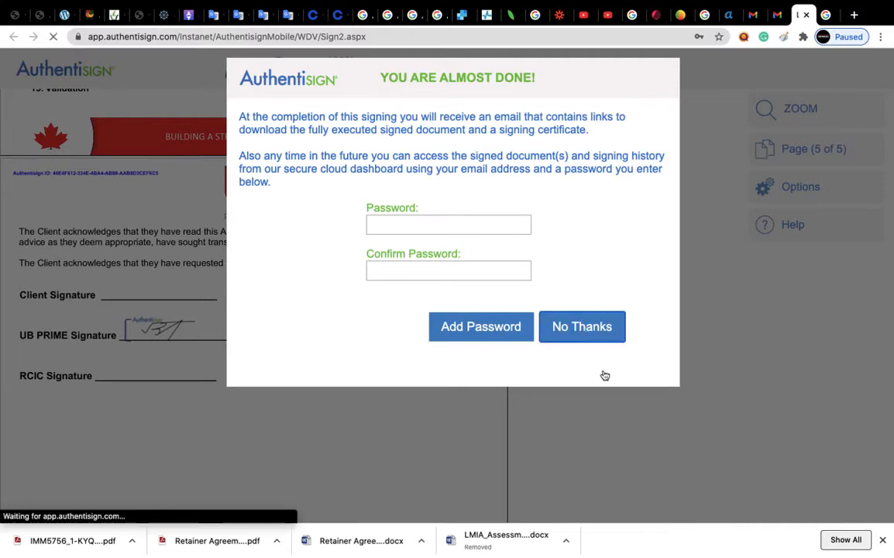
Submit the completed signing and return to the Gmail inbox
left_click(581, 326)
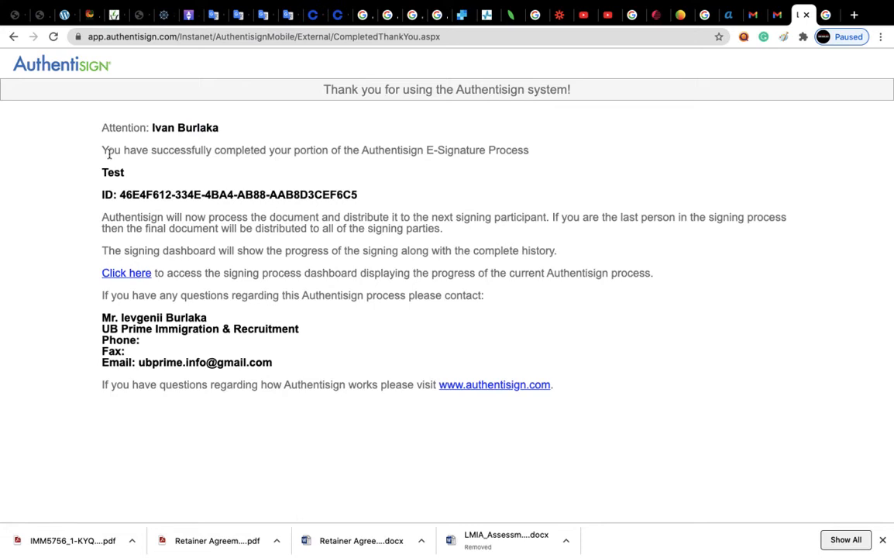
mouse_move(96, 130)
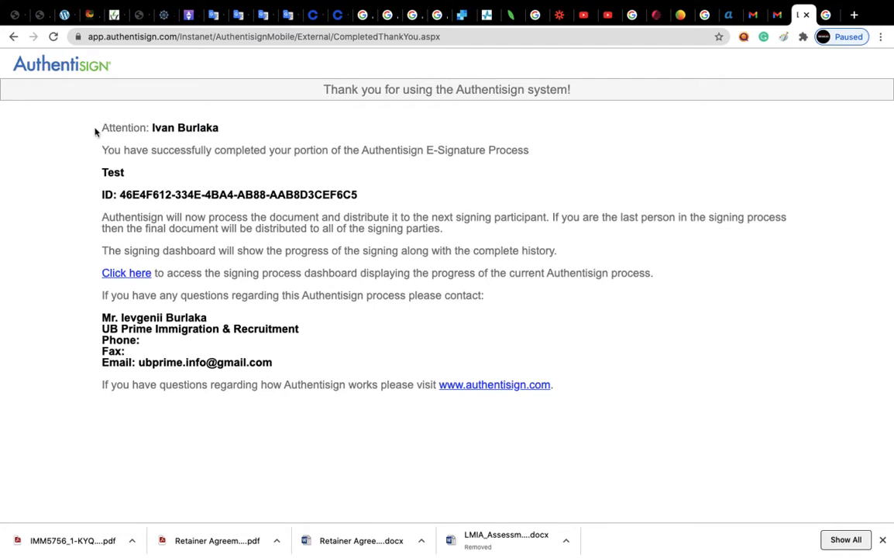
mouse_move(168, 153)
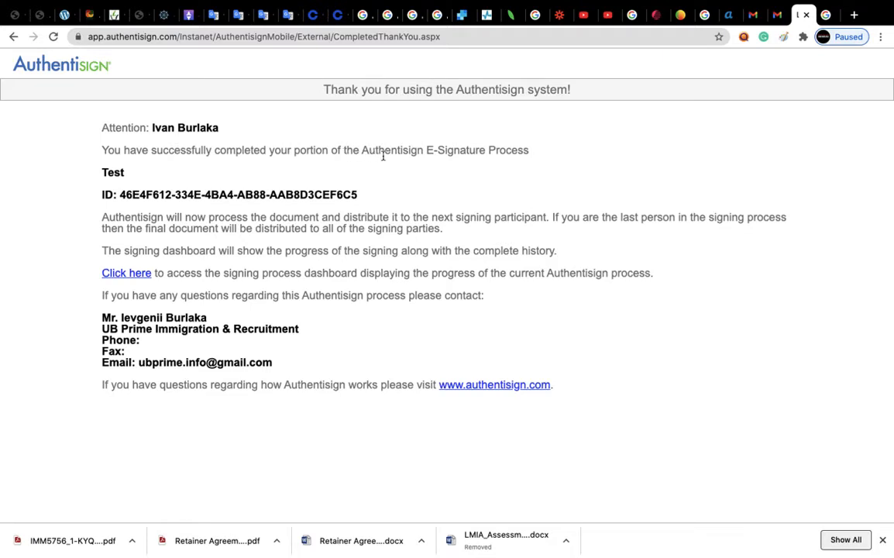
mouse_move(781, 73)
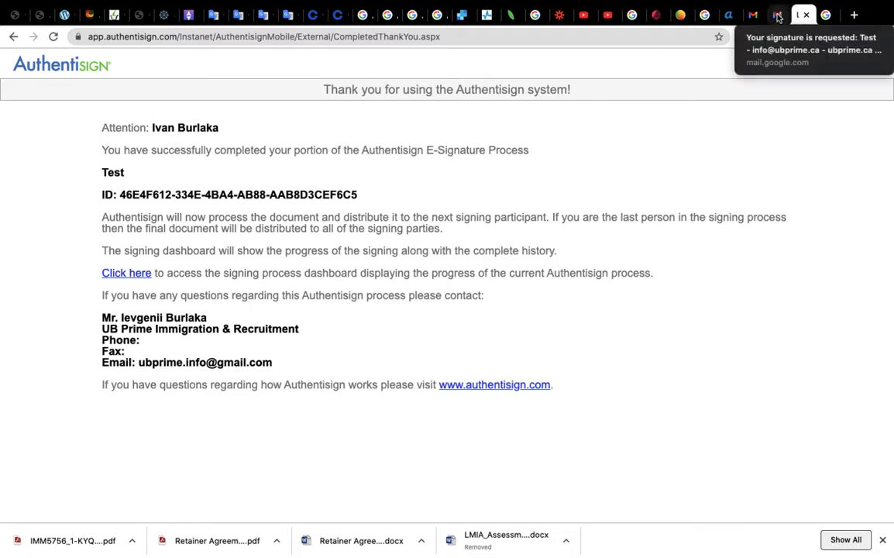
left_click(778, 14)
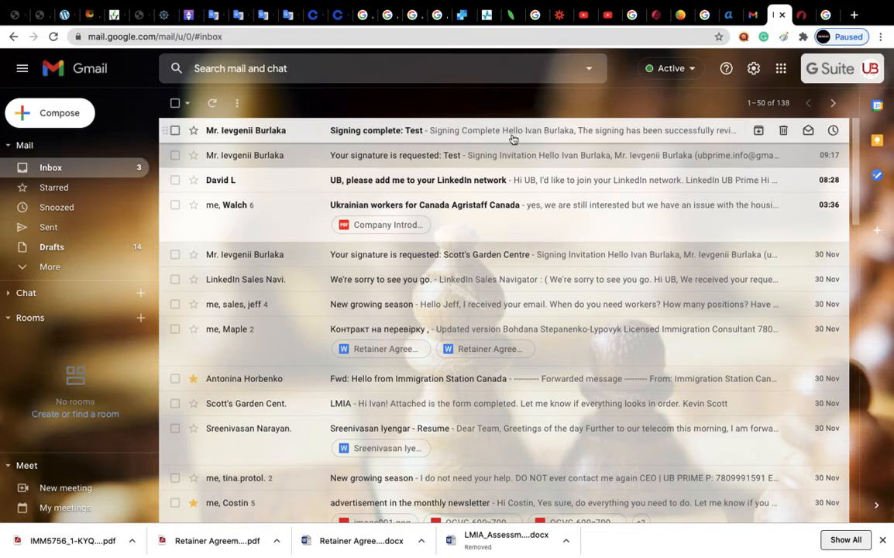
From the 'Signing complete: Test' email, download and view the signed Retainer Agreement
left_click(376, 130)
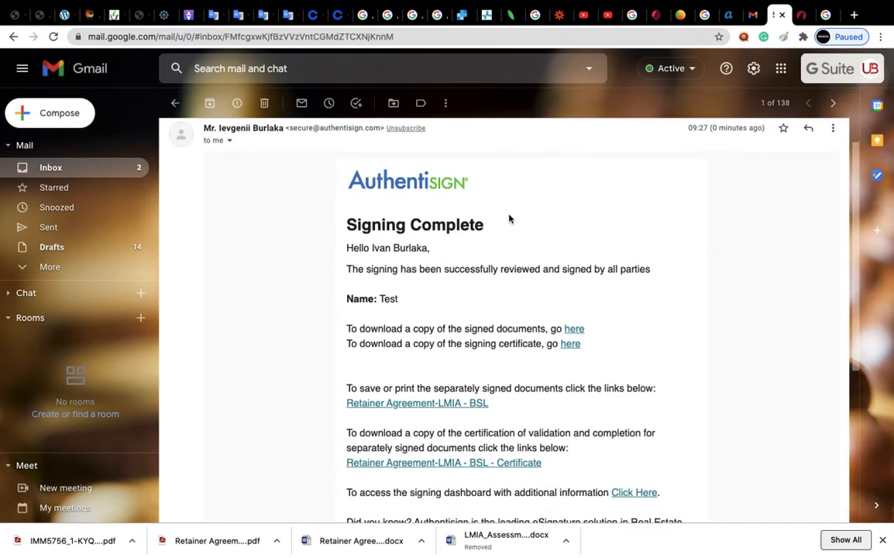
scroll("down", 3)
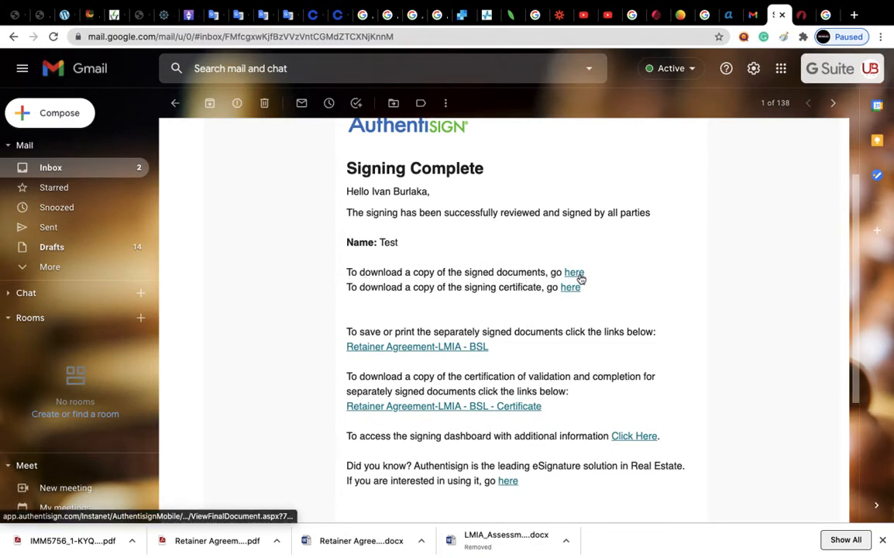
left_click(574, 273)
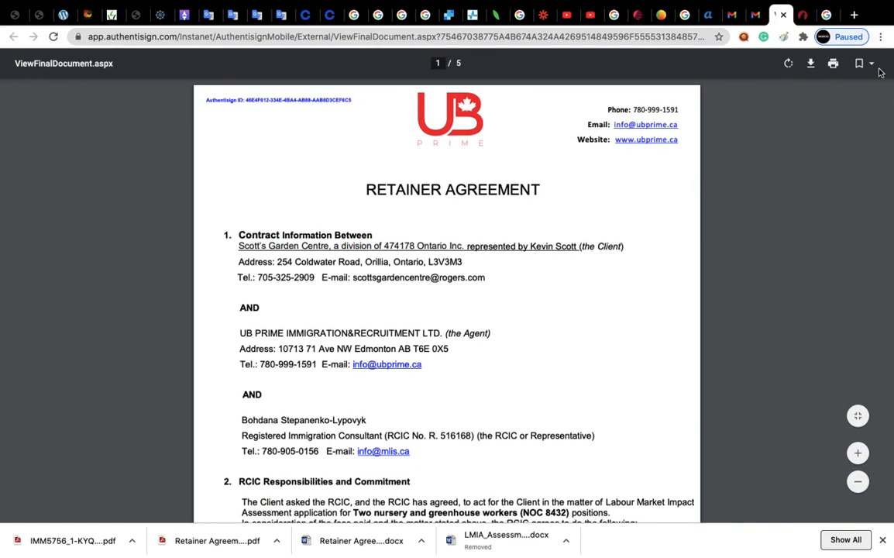
mouse_move(629, 229)
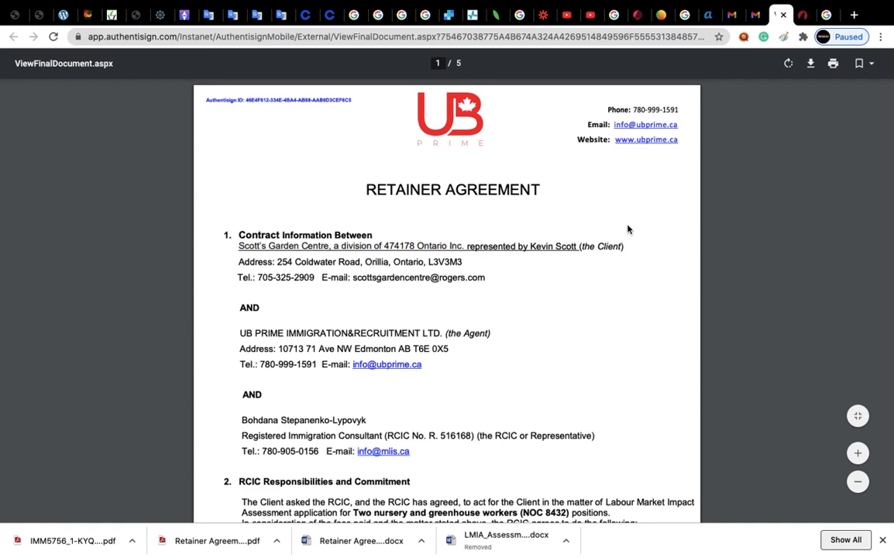
mouse_move(576, 173)
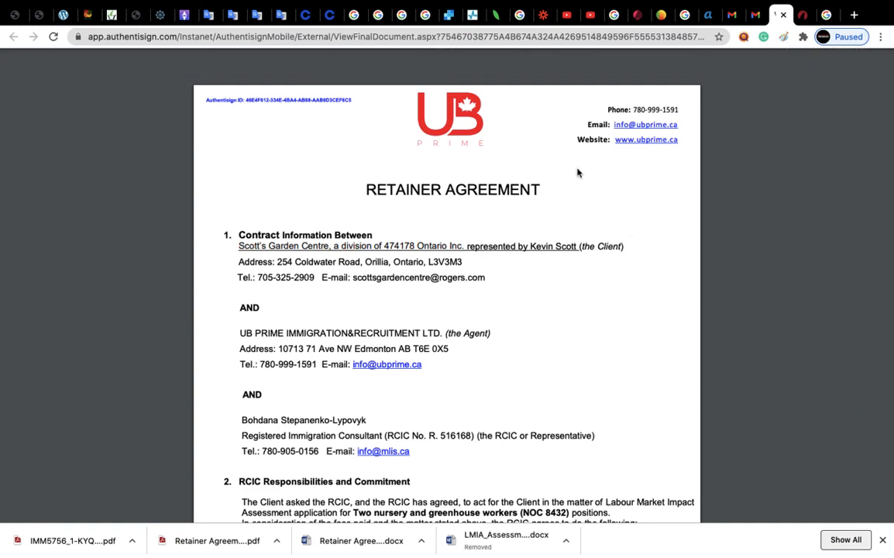